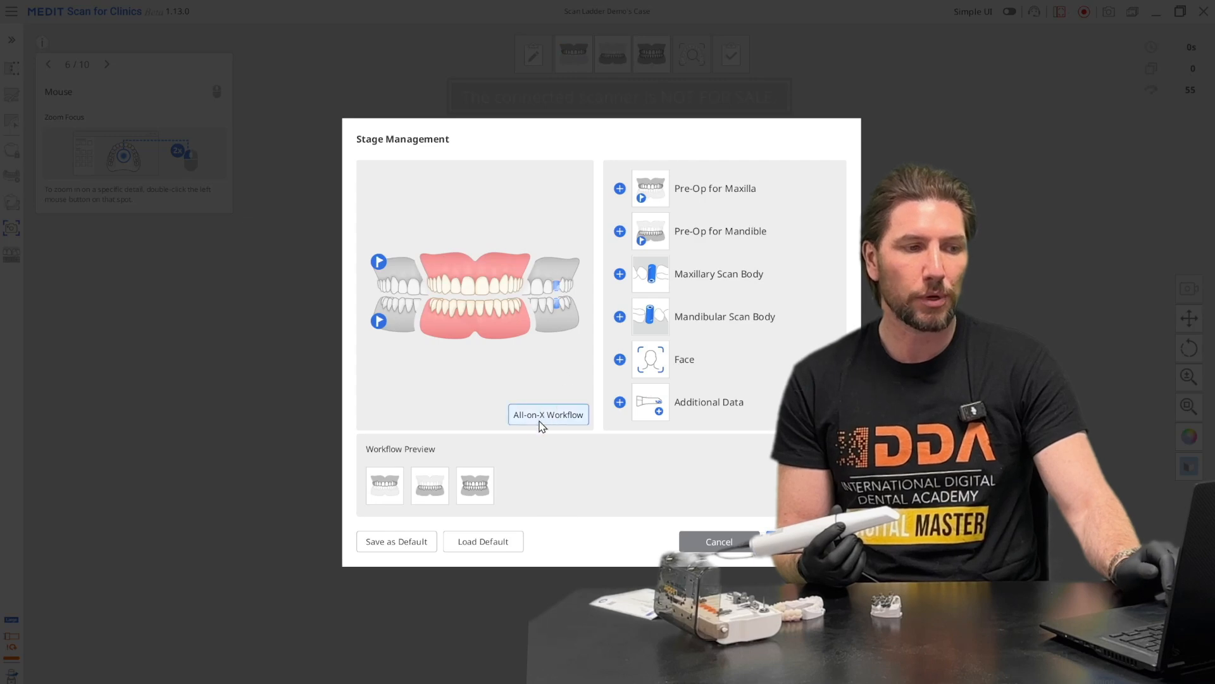
mouse_move(529, 404)
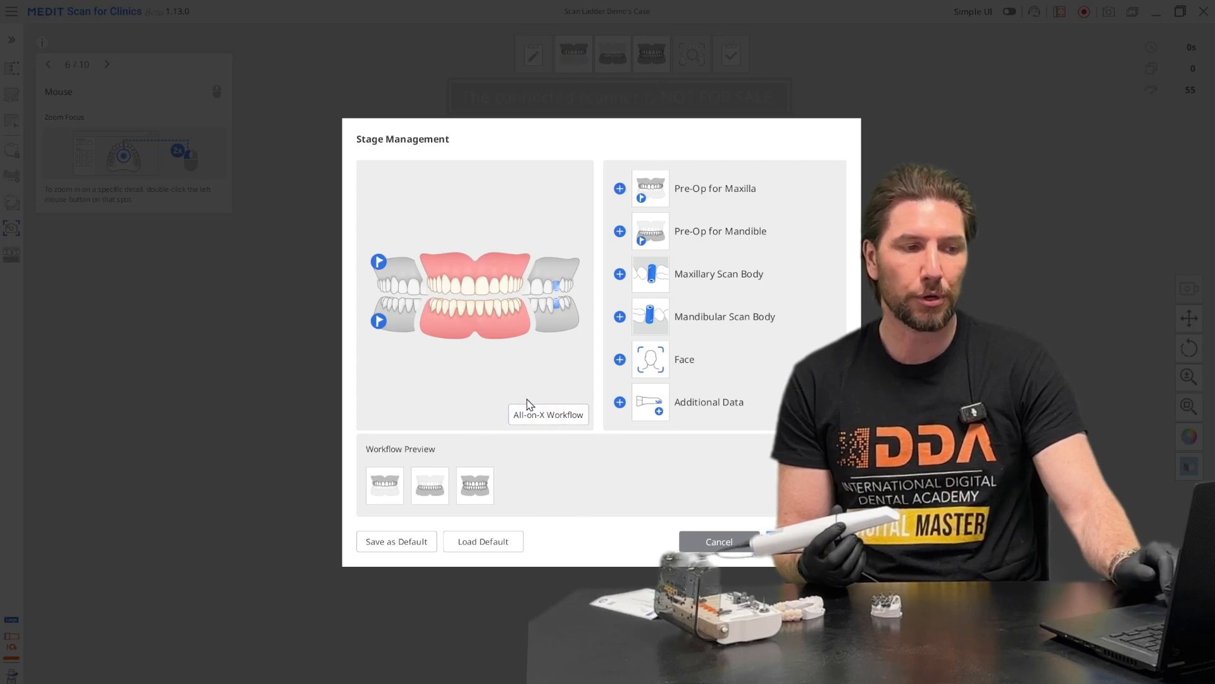
Apply the All-on-X workflow and step through its guide to load its scan stages.
click(548, 414)
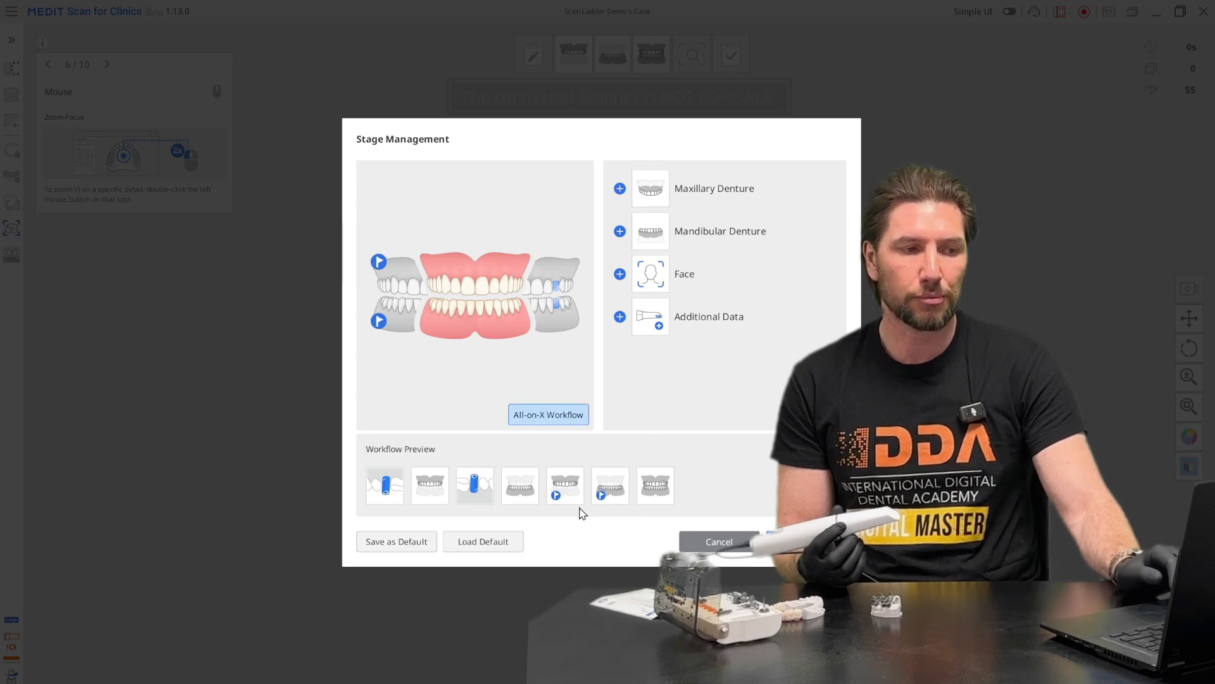
mouse_move(680, 495)
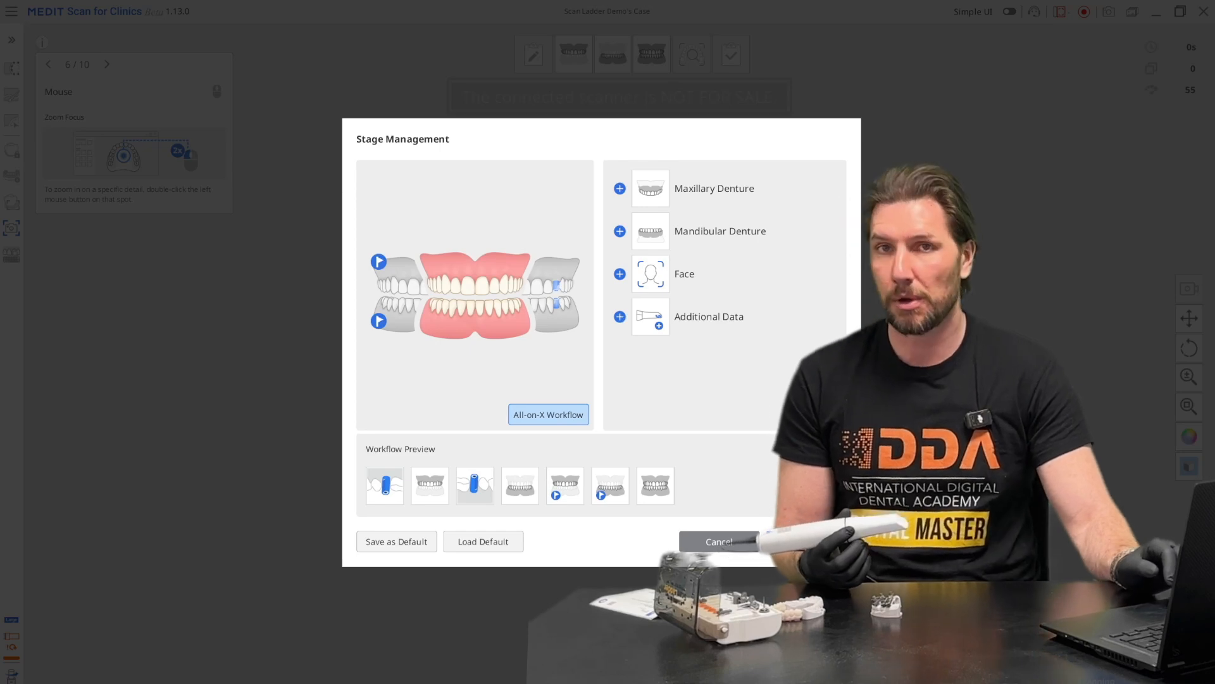
click(546, 413)
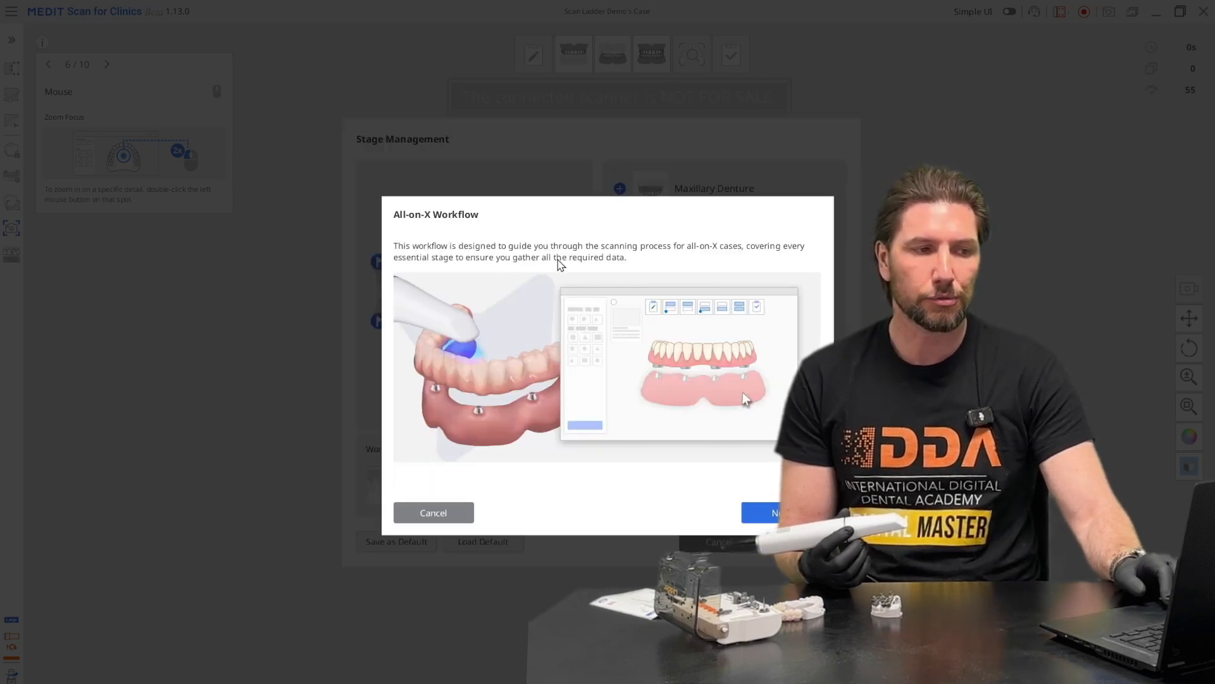
mouse_move(771, 492)
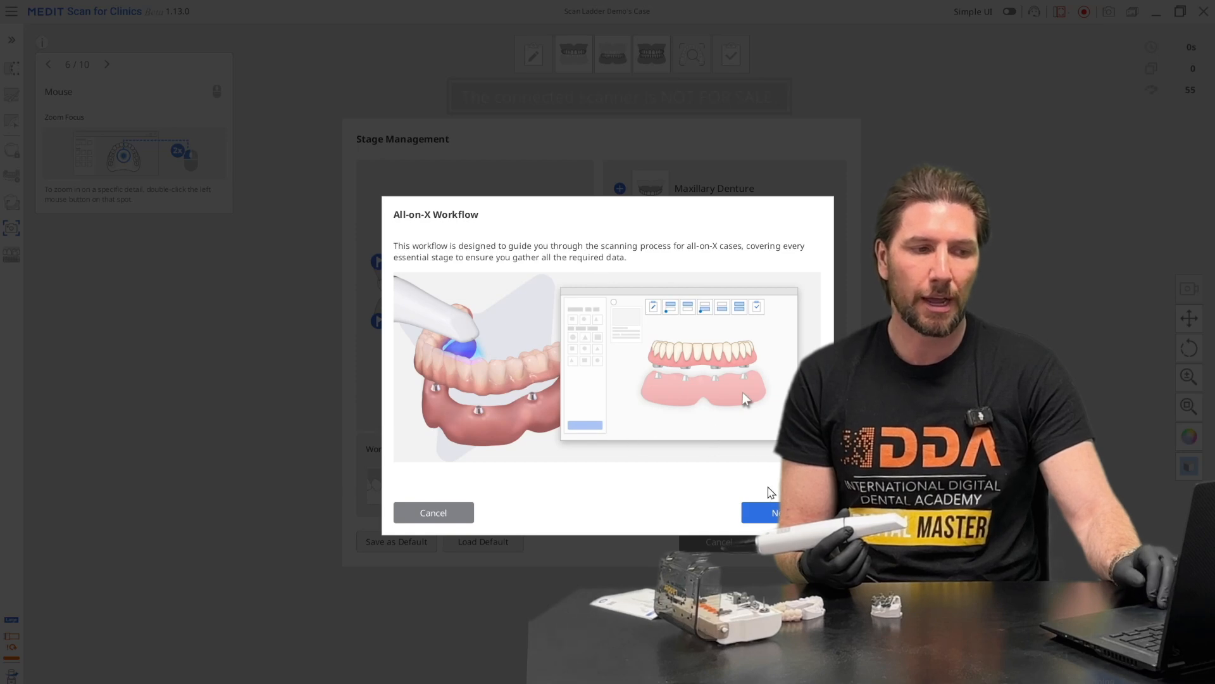
click(775, 512)
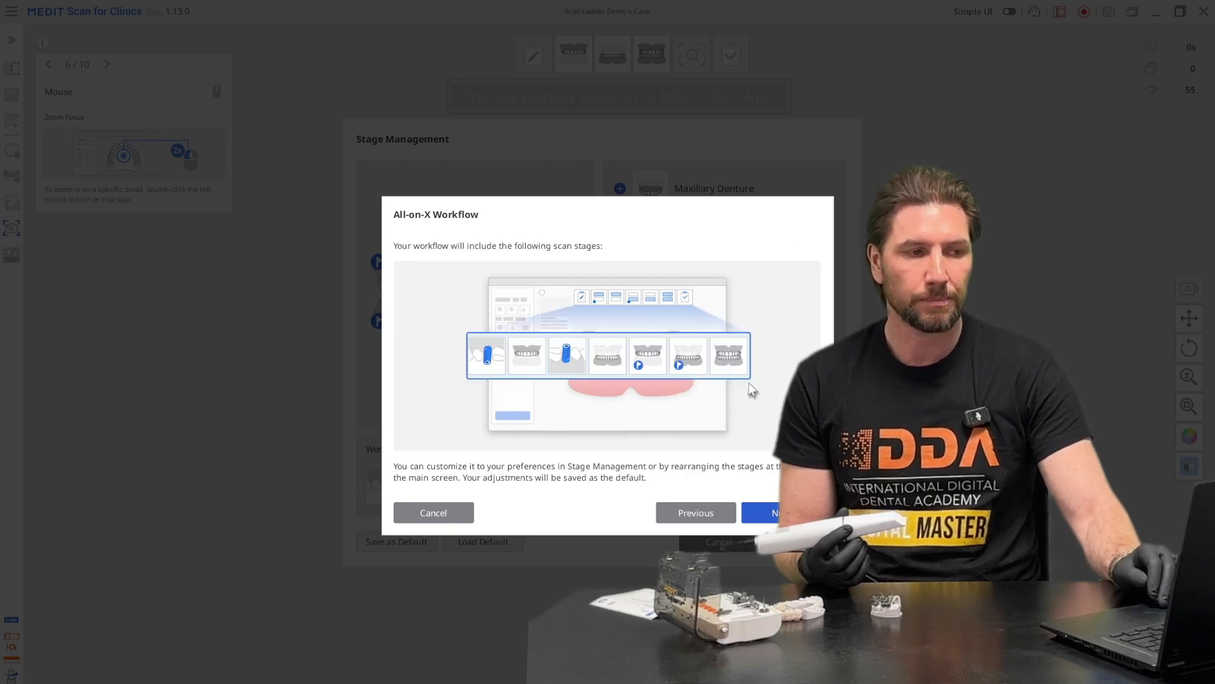
click(783, 512)
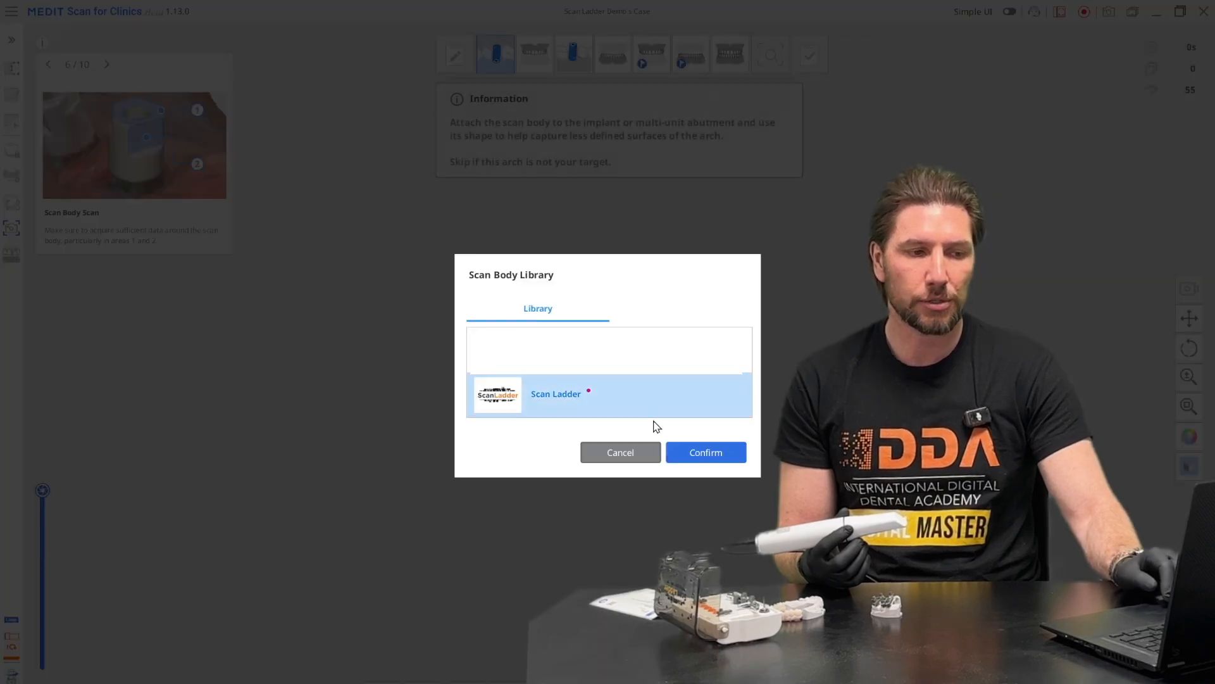
Choose the Scan Ladder library and finish the maxillary scan body scan.
click(705, 452)
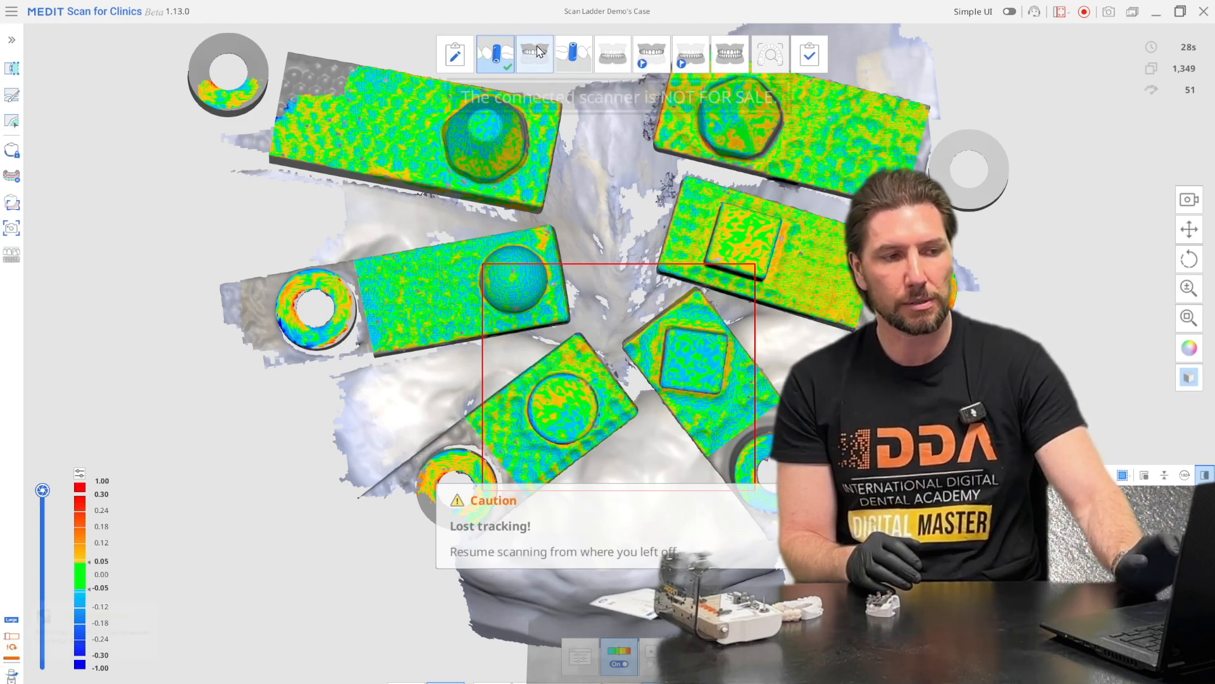
click(533, 55)
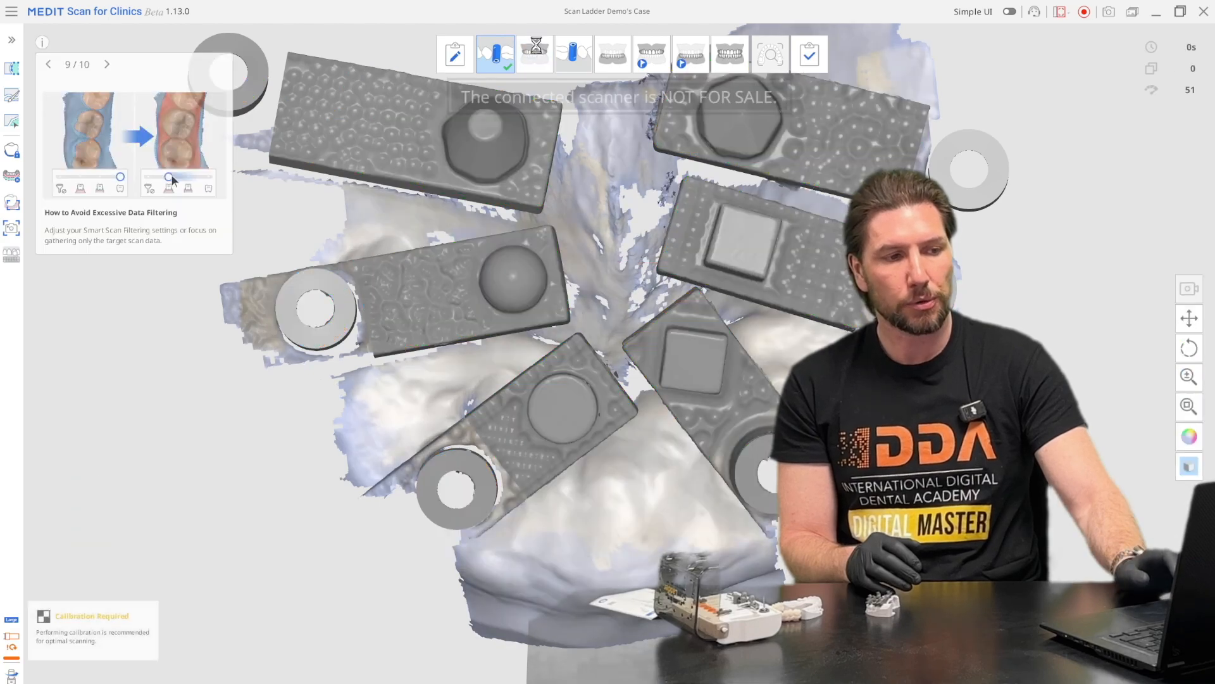
Scan the edentulous maxilla from the copied Maxillary Scan Body data, then finish the stage.
click(534, 54)
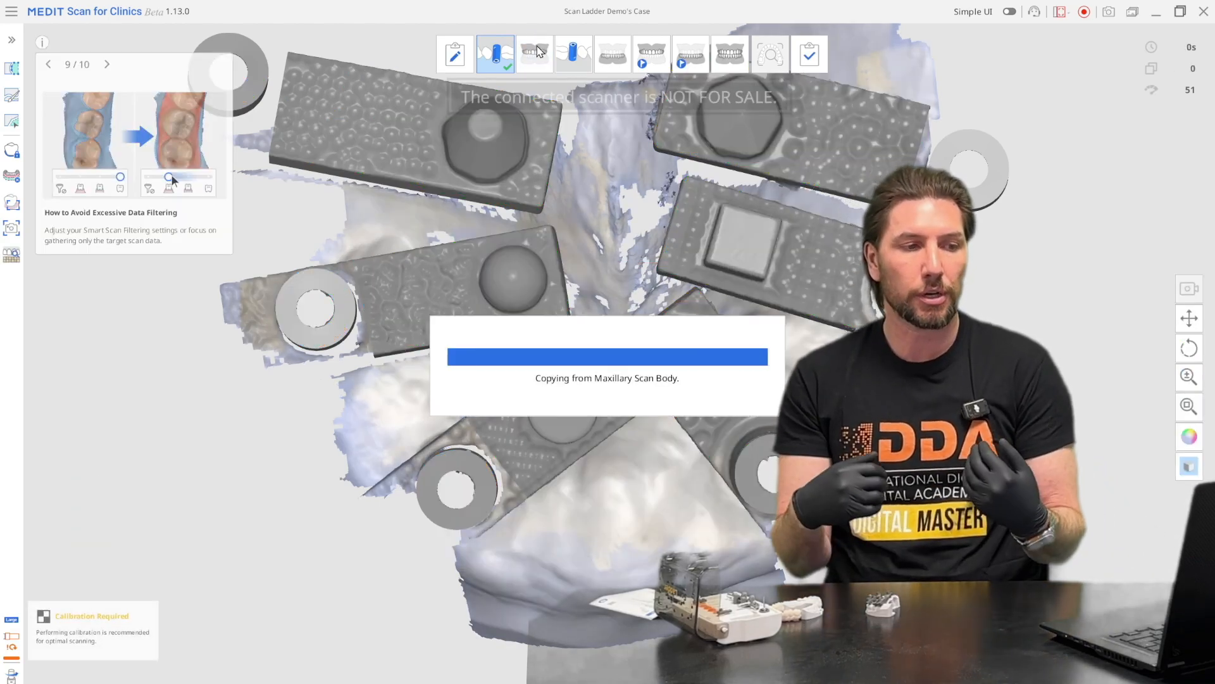
click(534, 55)
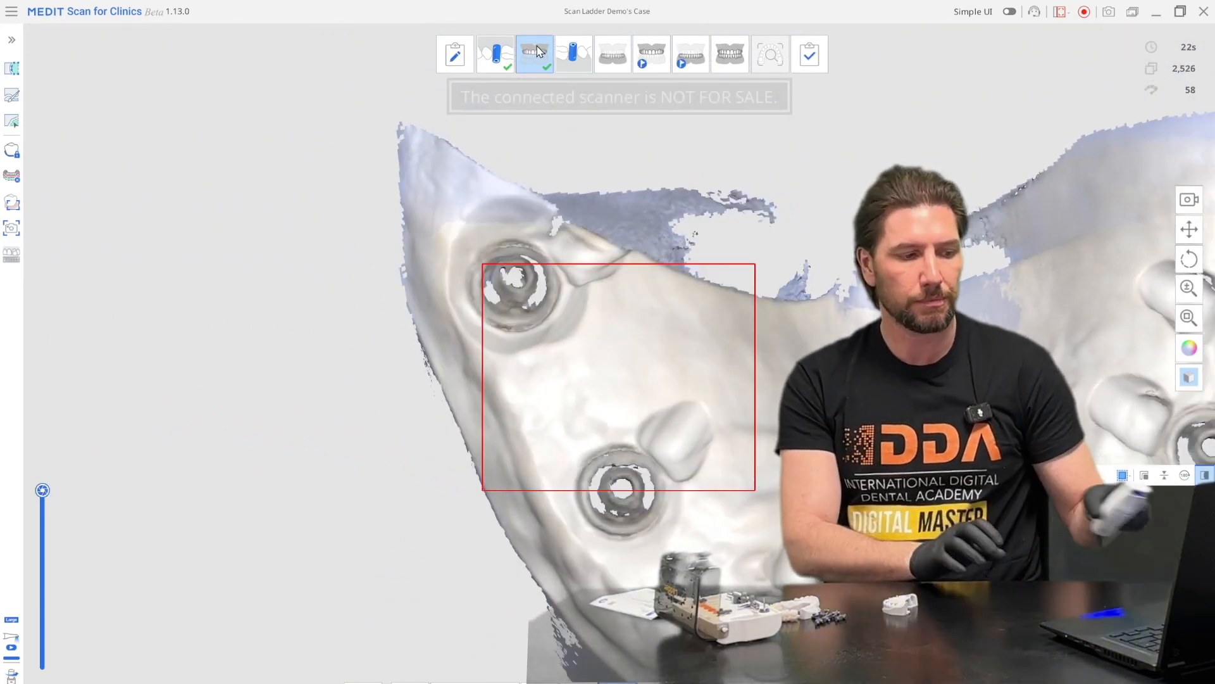
click(651, 54)
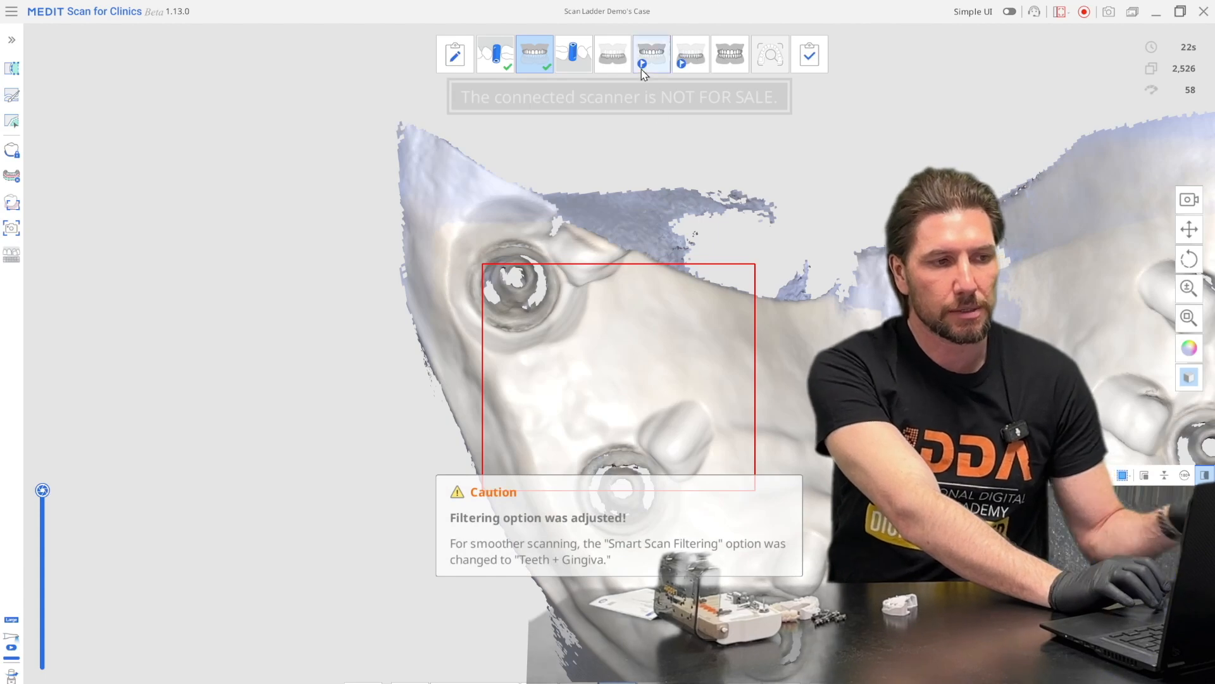
mouse_move(612, 53)
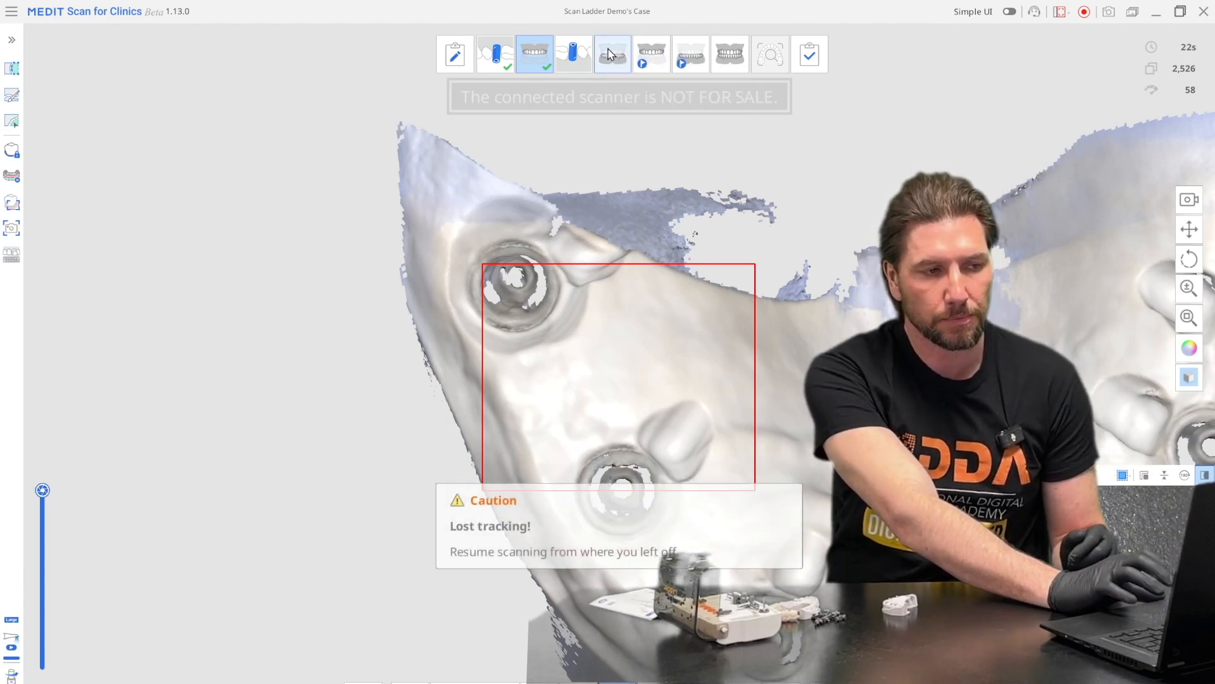
Scan the pre-op mandible with its teeth in the mandible stage.
click(689, 53)
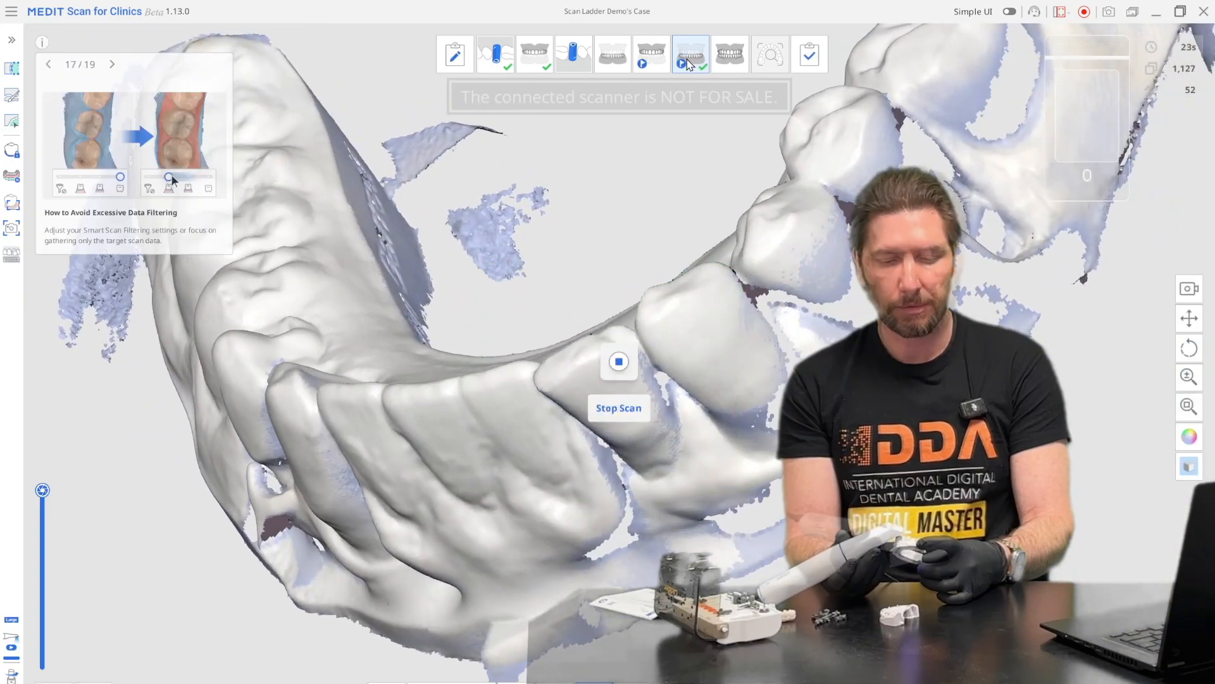
click(618, 362)
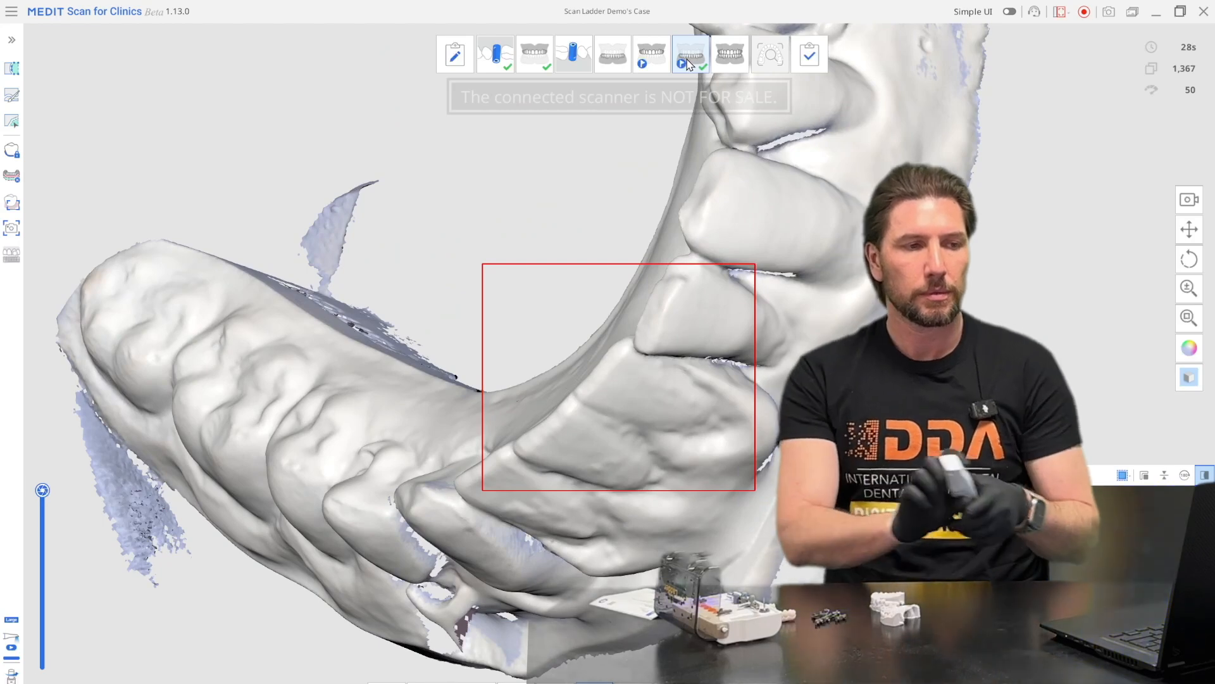
mouse_move(652, 53)
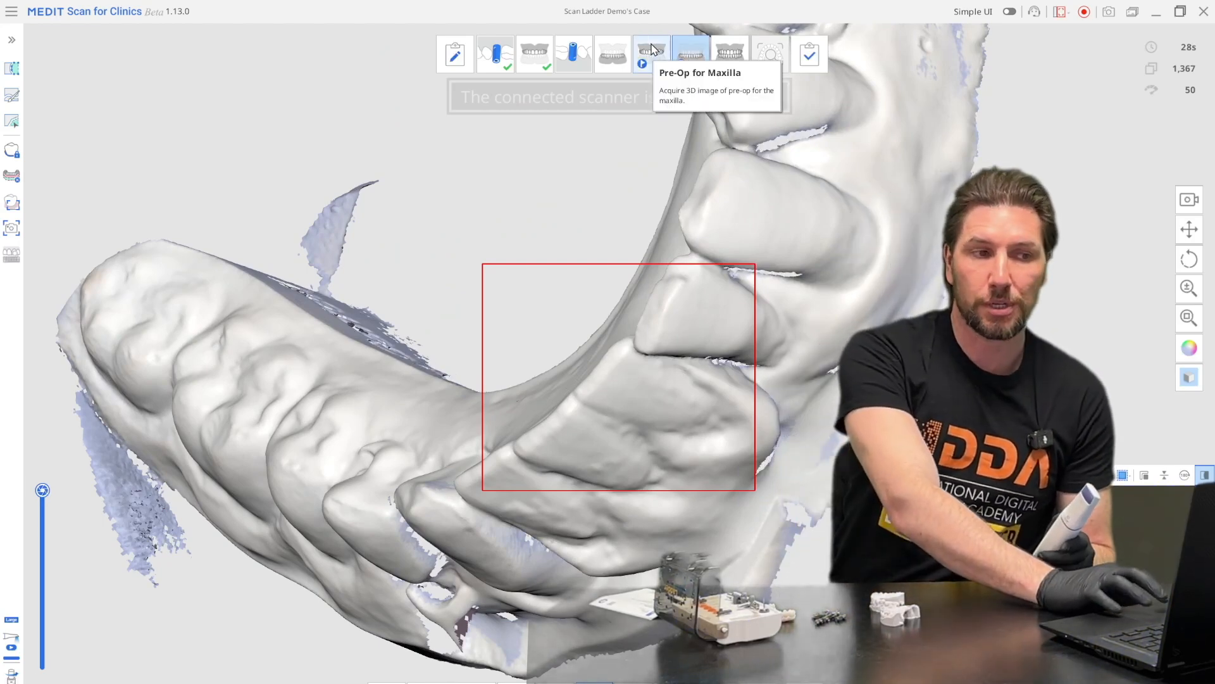
Scan the pre-op maxillary model in the Pre-Op for Maxilla stage.
click(690, 53)
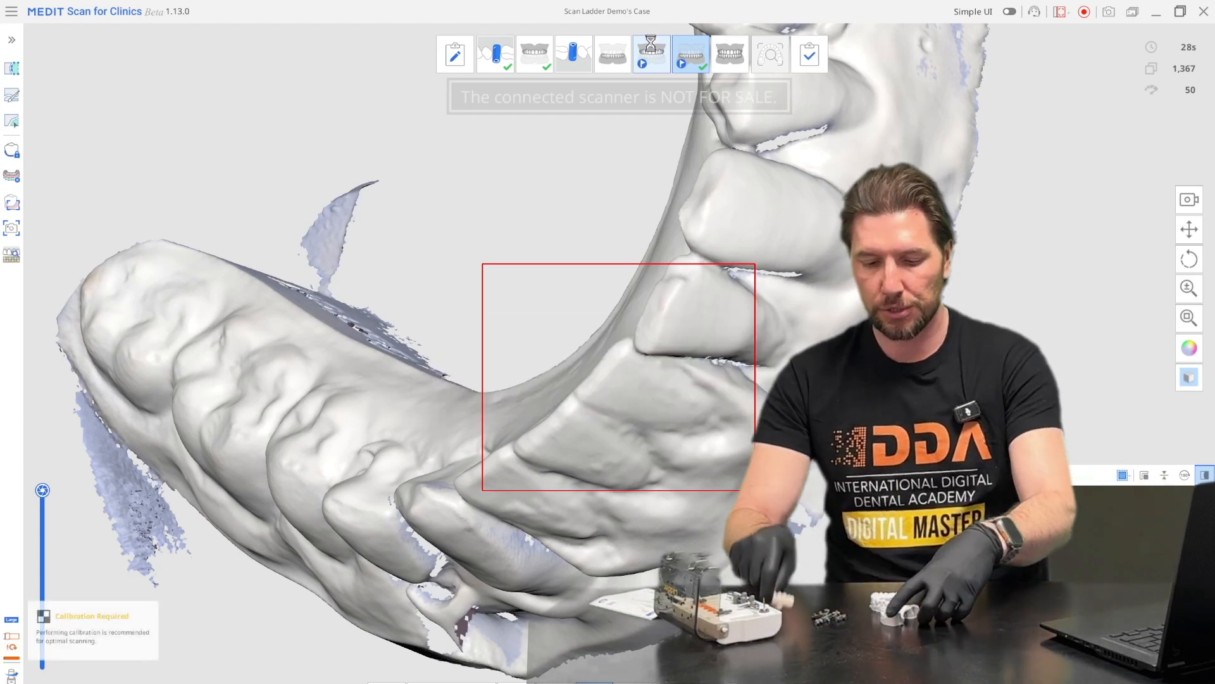
click(650, 54)
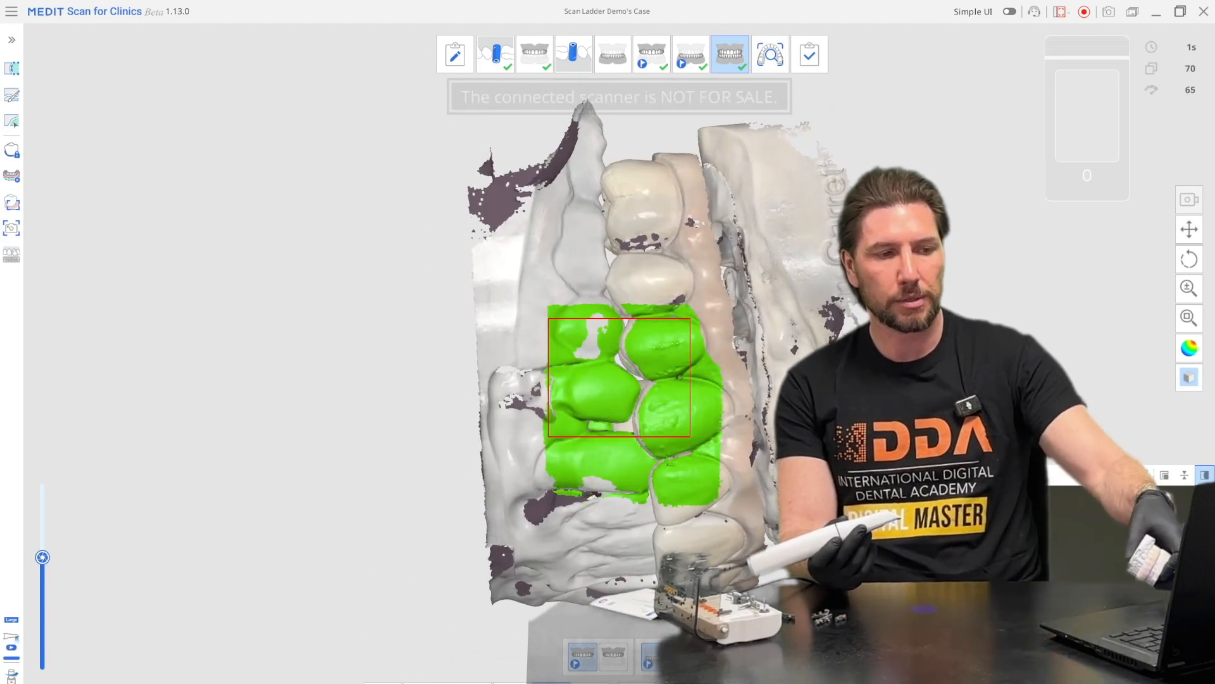
Scan the bite in the Occlusion stage until aligned, then optimize all scan data.
click(42, 42)
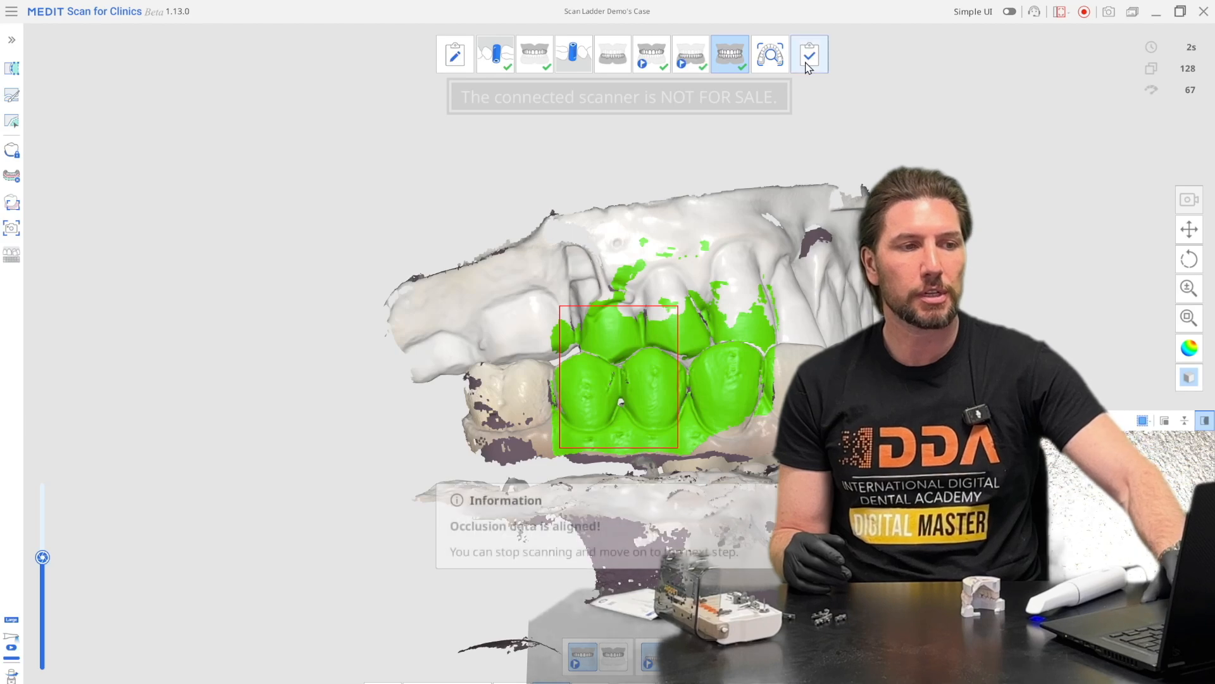
click(808, 55)
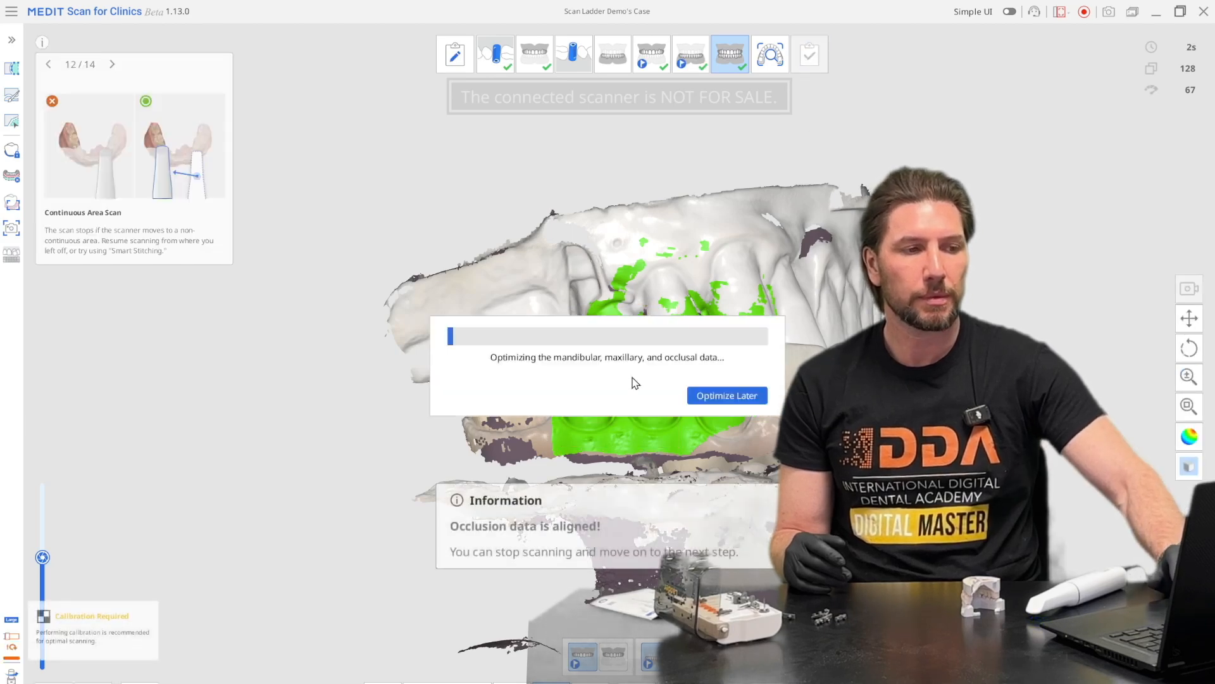